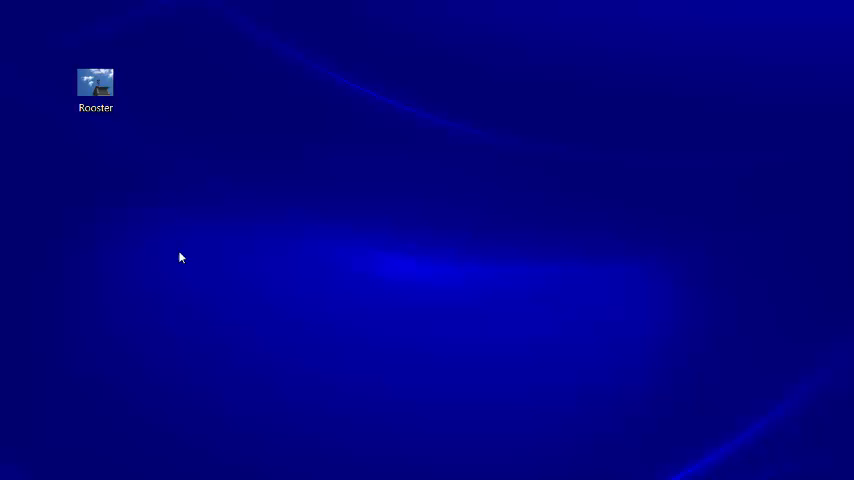
Bring up the right-click options for the Rooster photo on the desktop
right_click(95, 85)
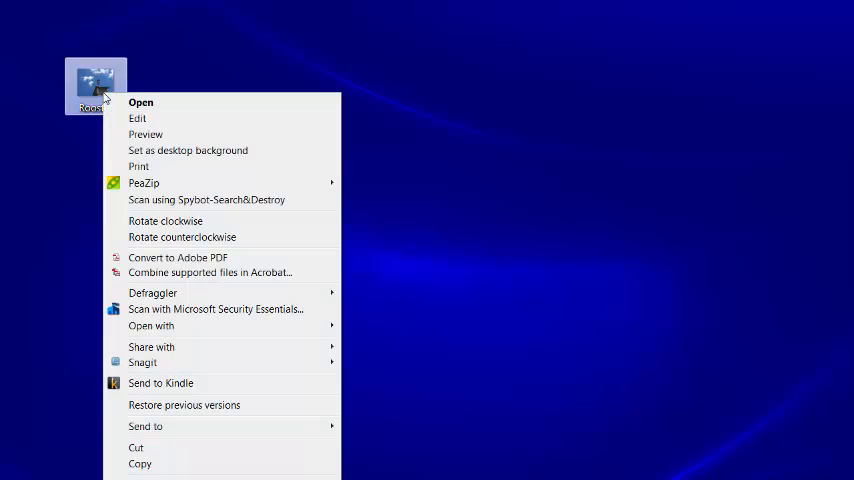
mouse_move(190, 280)
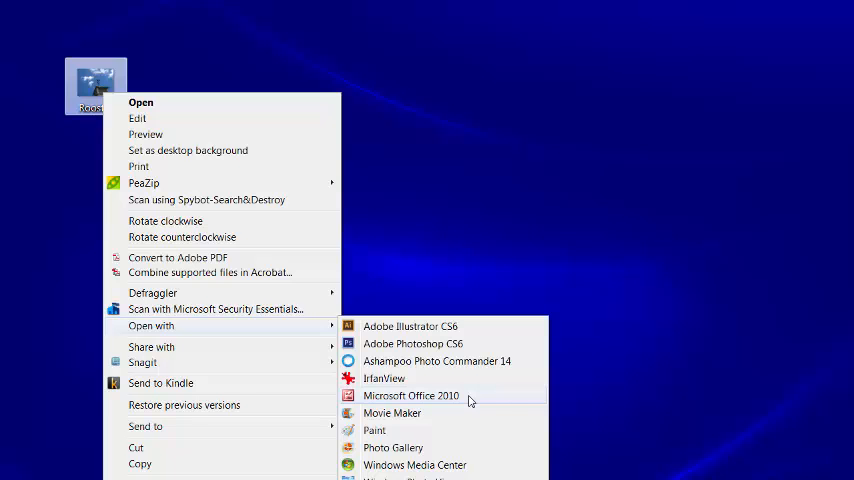
Open the Rooster photo with Microsoft Office Picture Manager
left_click(410, 395)
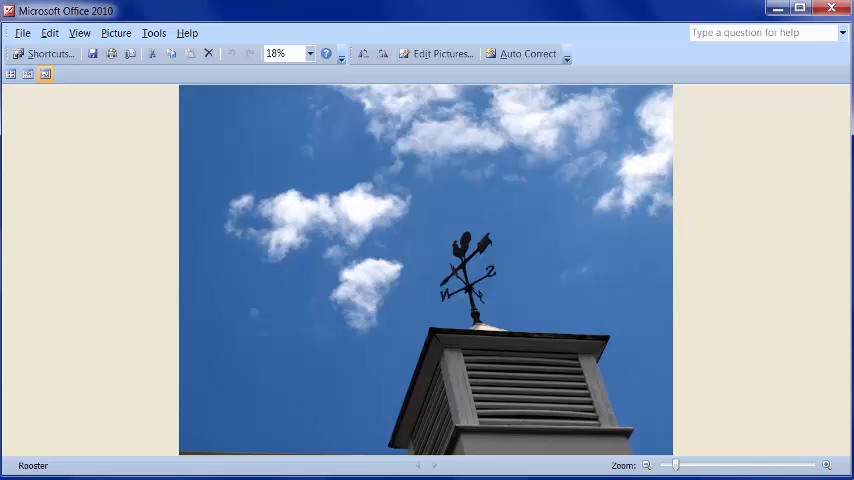
mouse_move(128, 228)
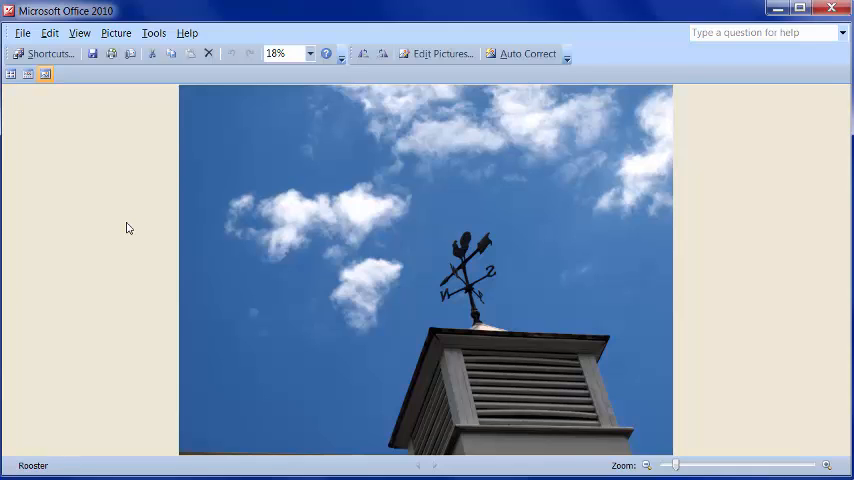
mouse_move(673, 77)
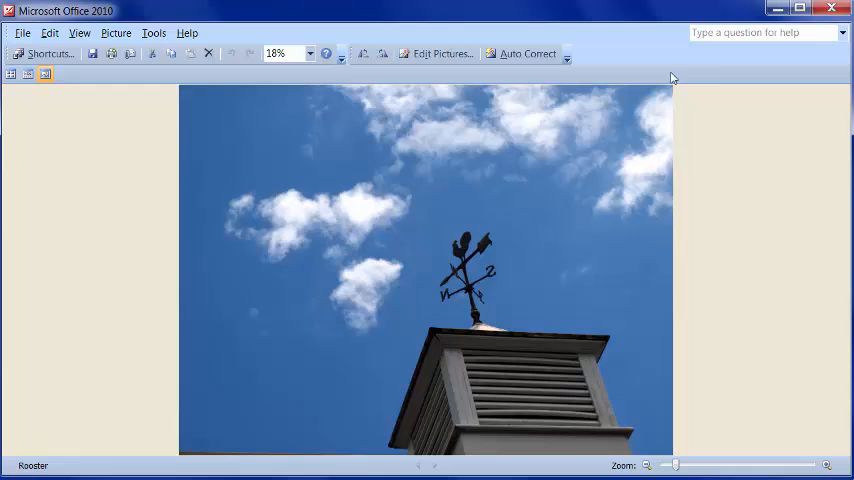
mouse_move(740, 199)
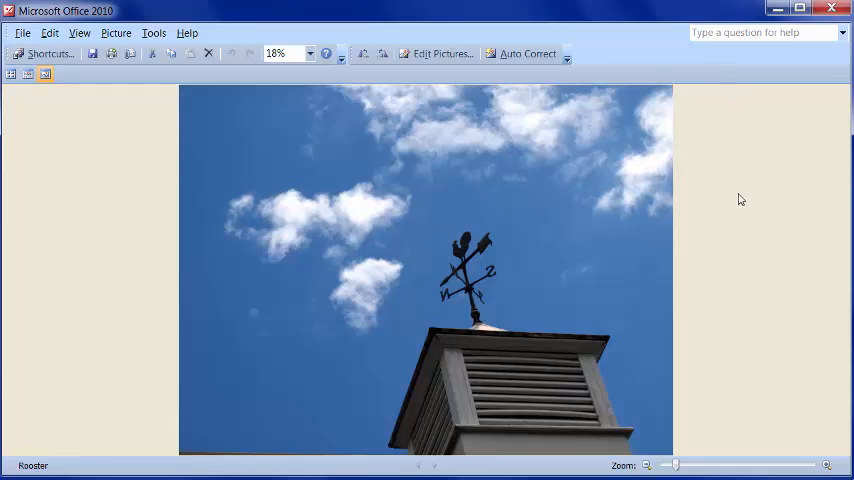
Show the picture editing tools and auto-correct the Rooster photo's colour and brightness
left_click(441, 54)
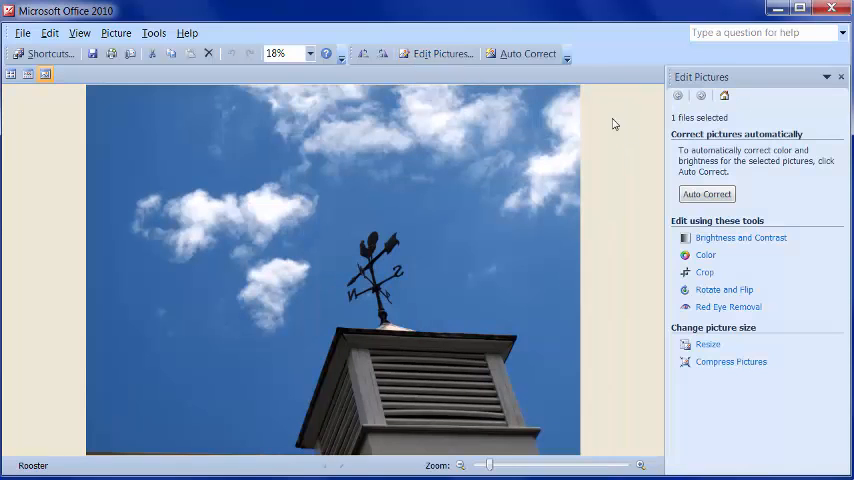
mouse_move(769, 401)
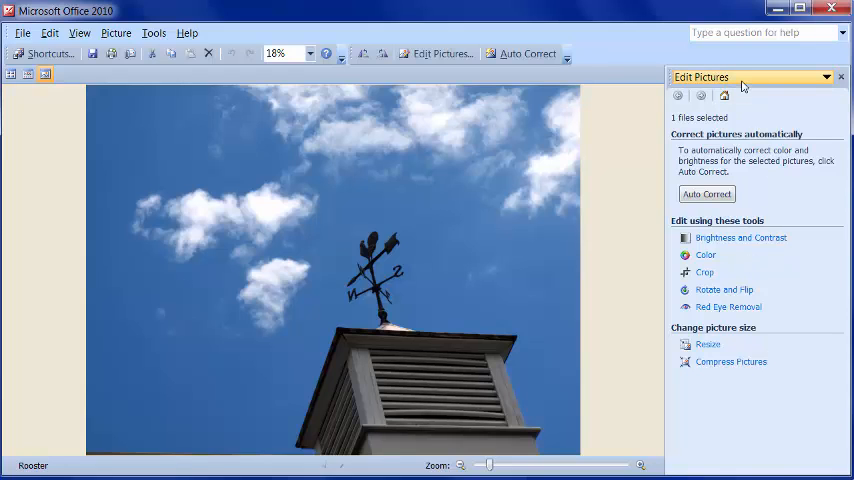
left_click(826, 77)
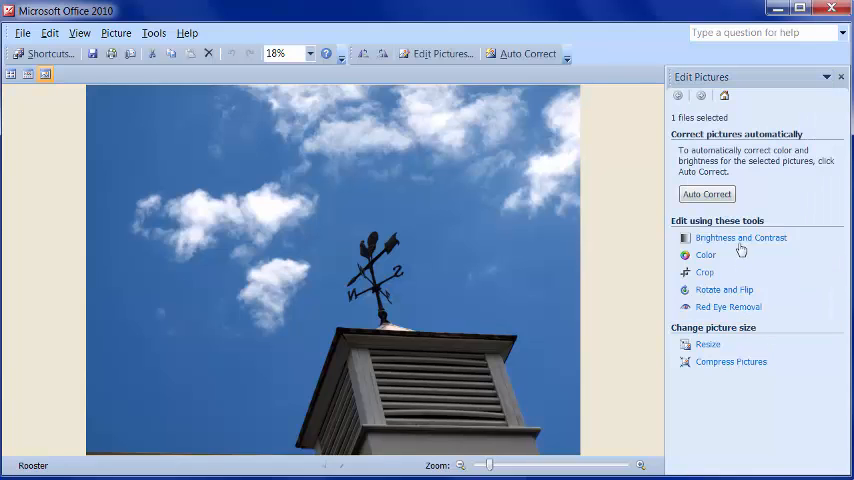
mouse_move(731, 362)
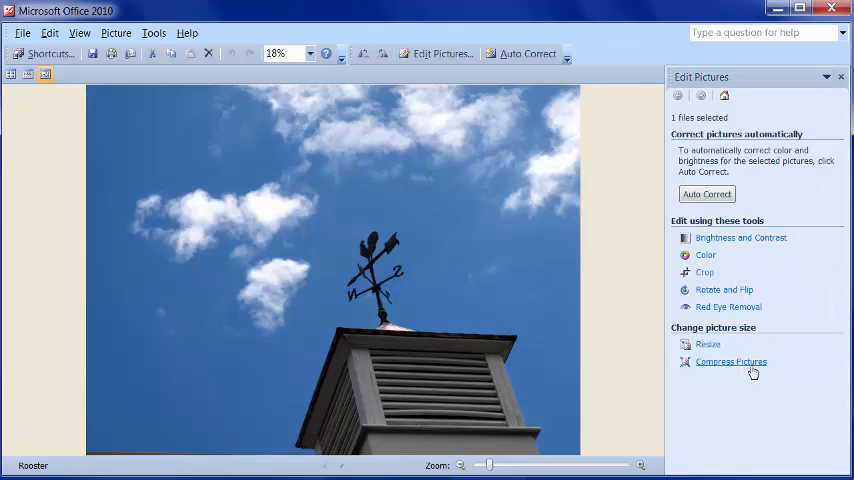
mouse_move(647, 356)
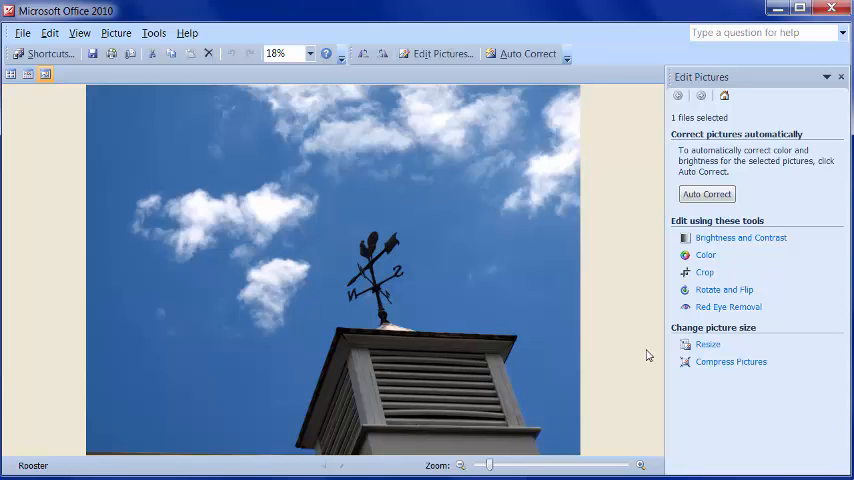
left_click(707, 194)
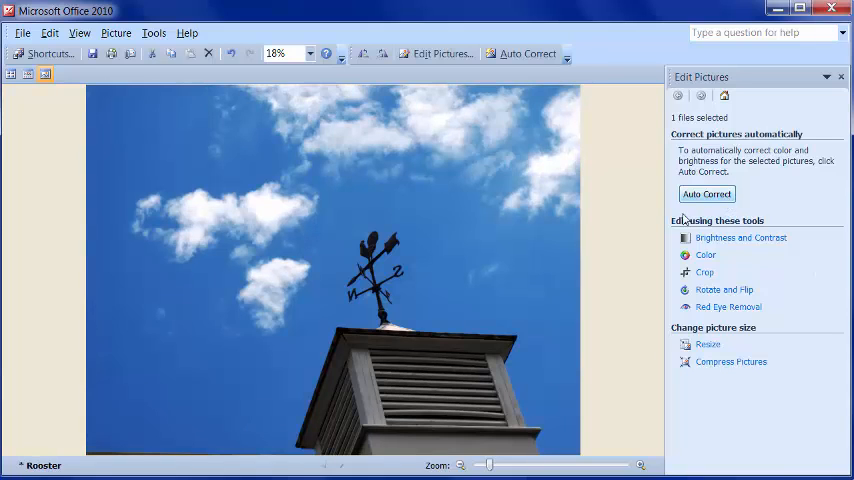
mouse_move(243, 340)
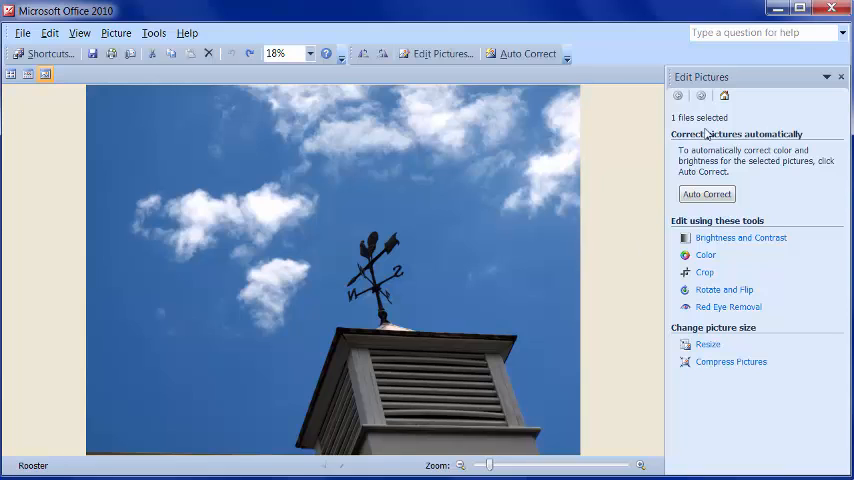
Apply Auto Brightness to the photo, then bring up the Color adjustment settings
left_click(740, 237)
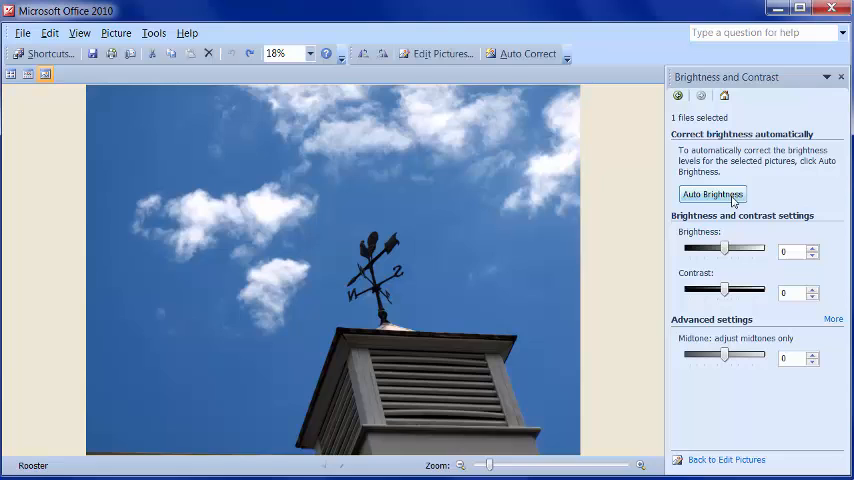
left_click(712, 194)
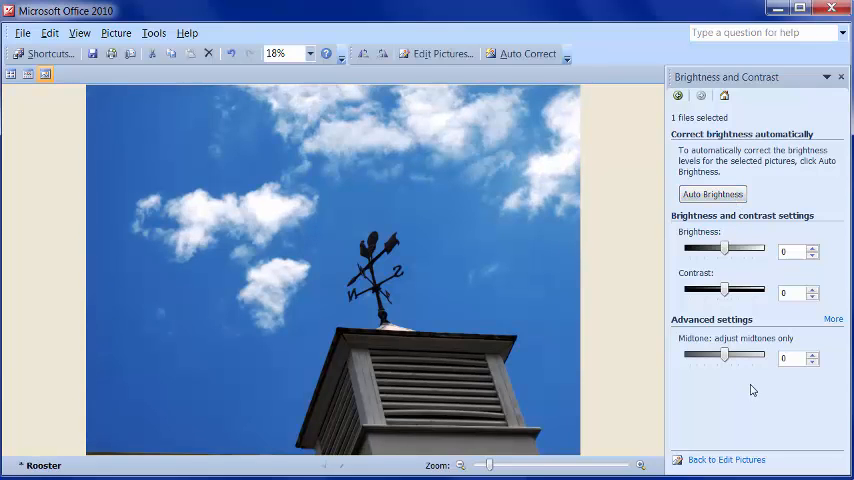
left_click(826, 77)
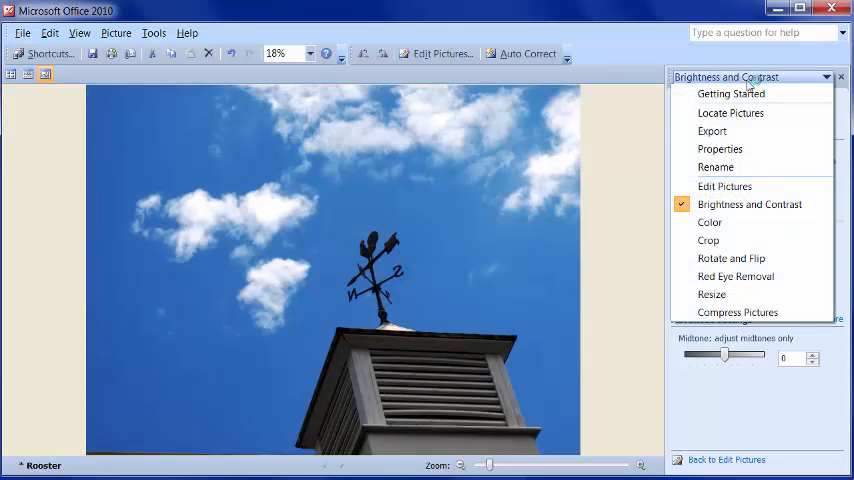
left_click(709, 222)
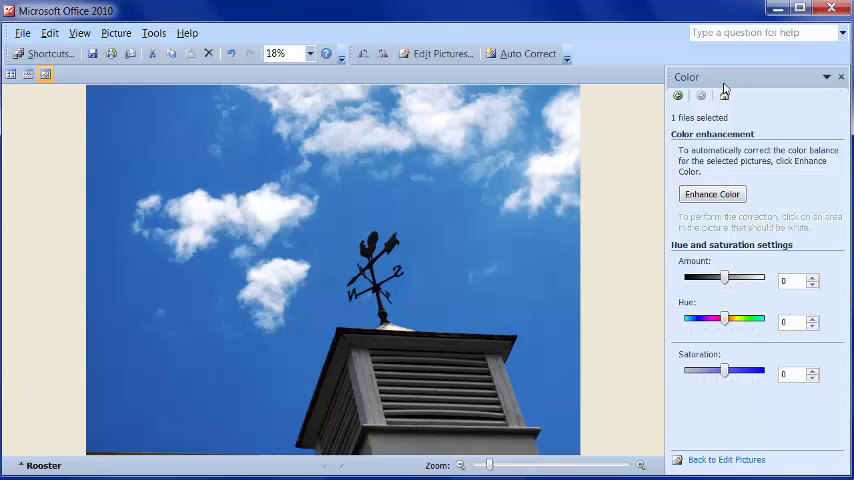
mouse_move(740, 293)
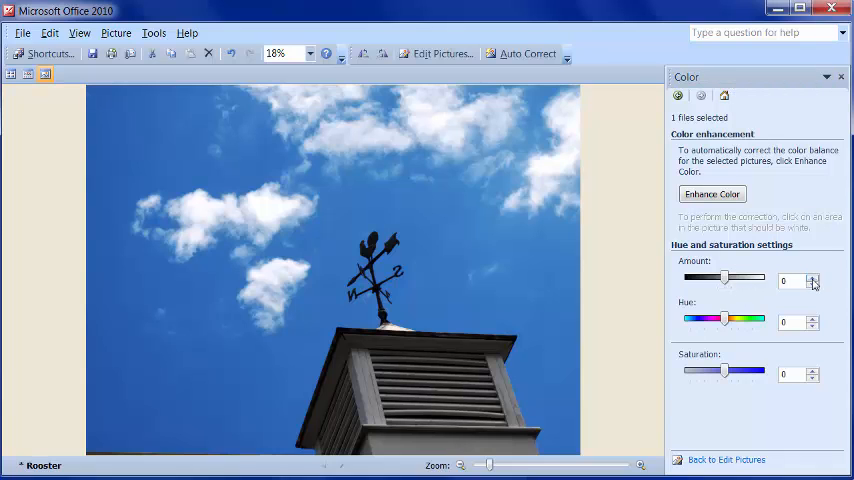
left_click(827, 77)
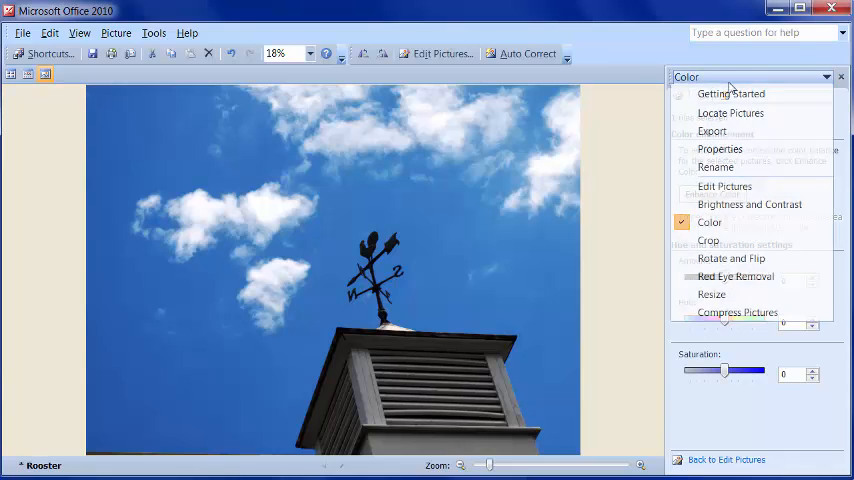
Crop the photo's left and top edges, leaving a 2827 × 2276 pixel image
left_click(708, 240)
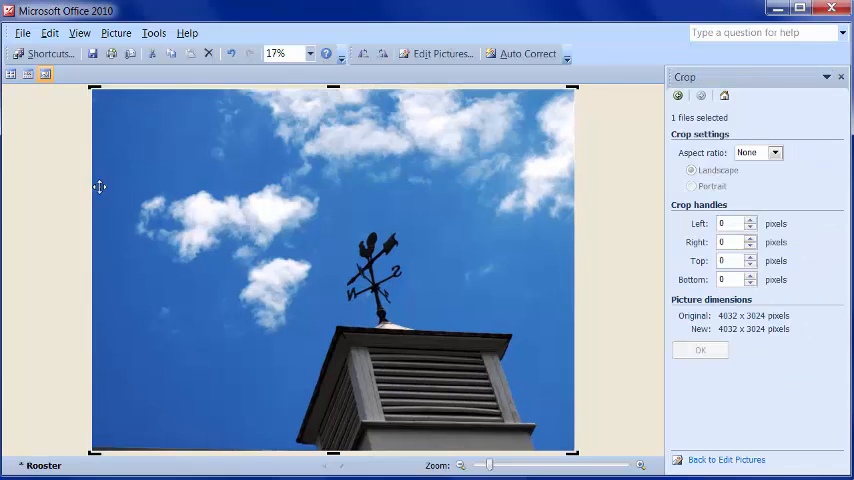
left_click_drag(93, 270, 235, 270)
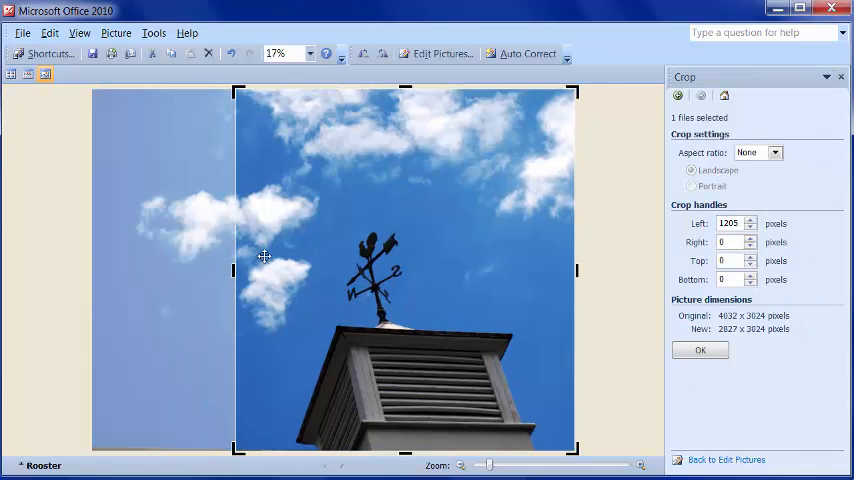
left_click_drag(405, 89, 405, 178)
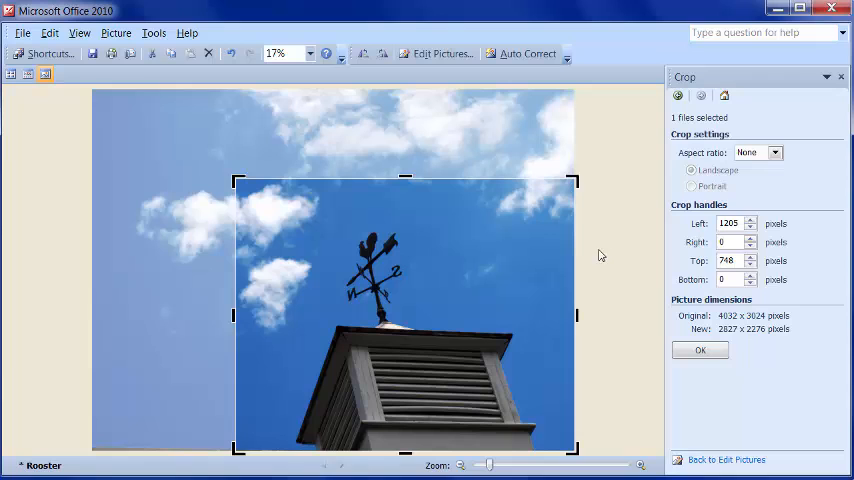
left_click(700, 350)
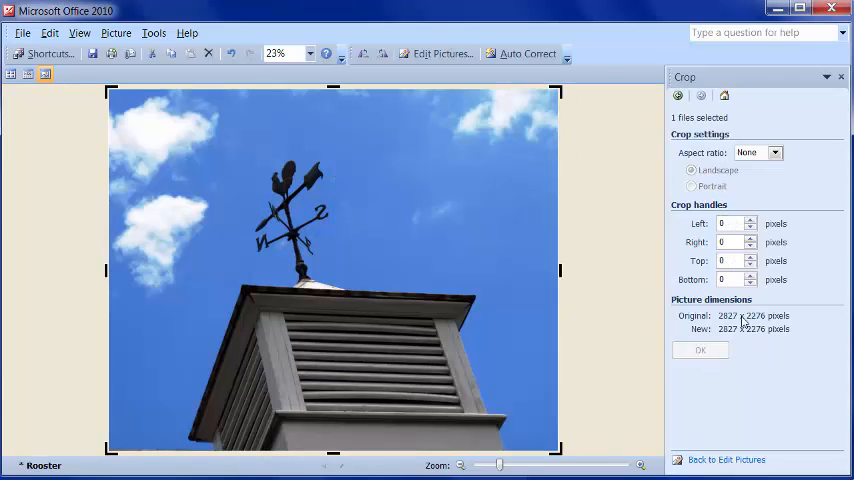
left_click(825, 77)
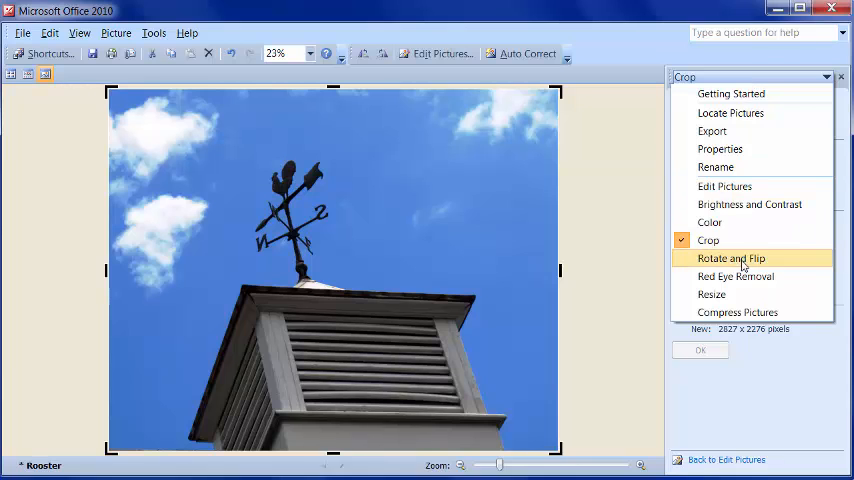
mouse_move(747, 294)
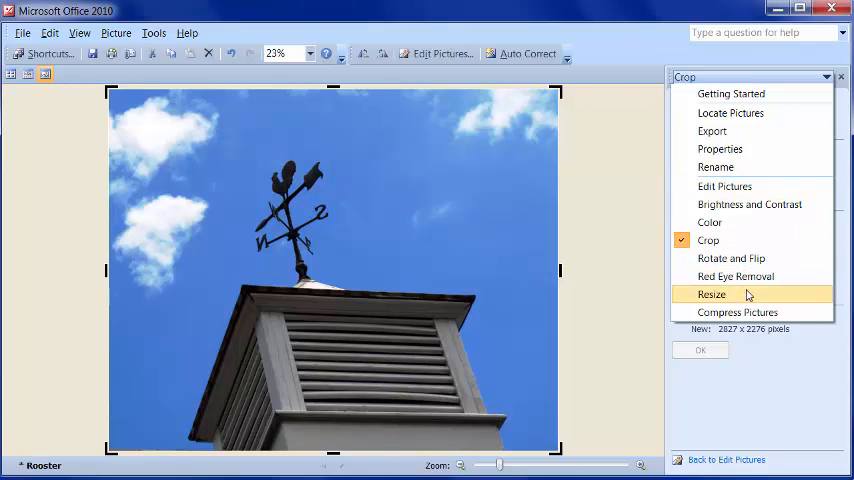
Resize the photo with the E-mail Small (160 × 160 px) preset, giving 160 × 129 pixels
left_click(712, 294)
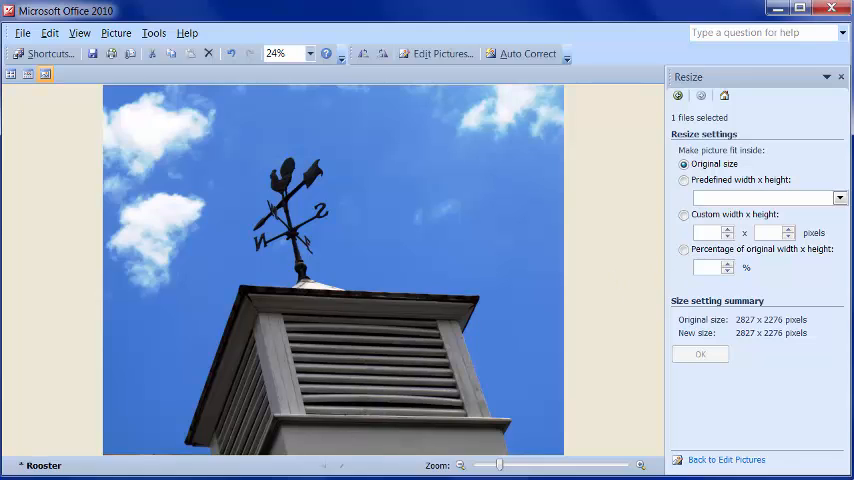
mouse_move(833, 224)
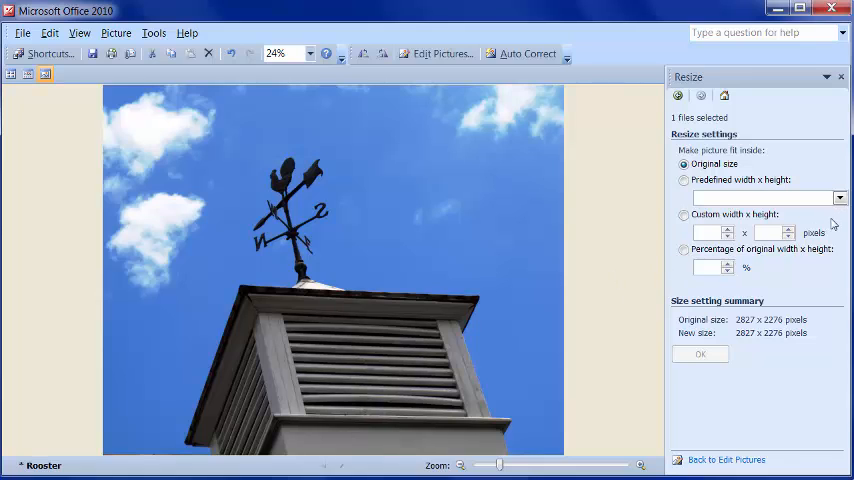
left_click(840, 197)
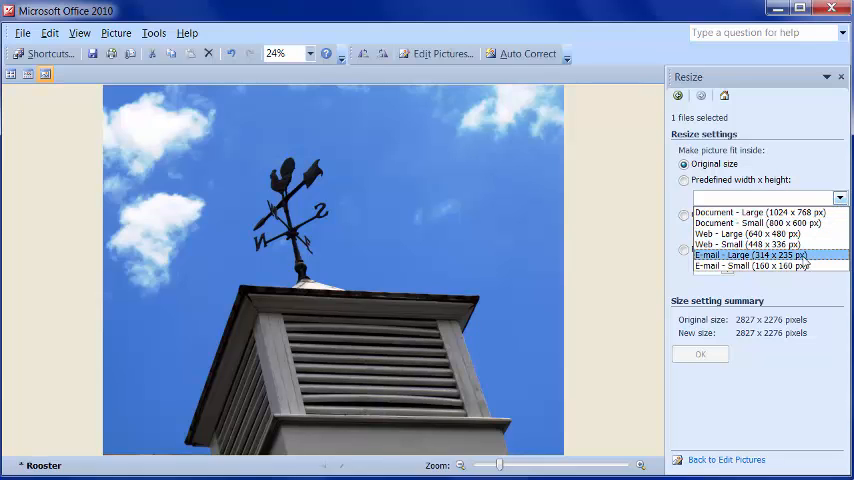
left_click(760, 266)
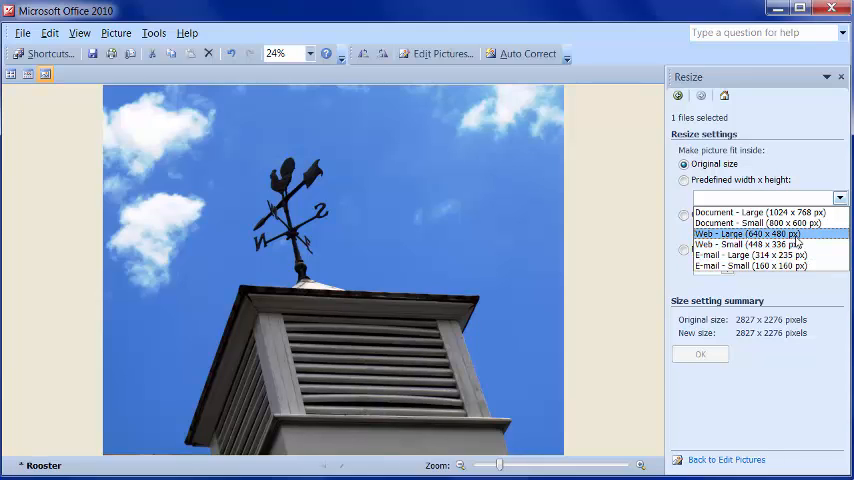
left_click(750, 266)
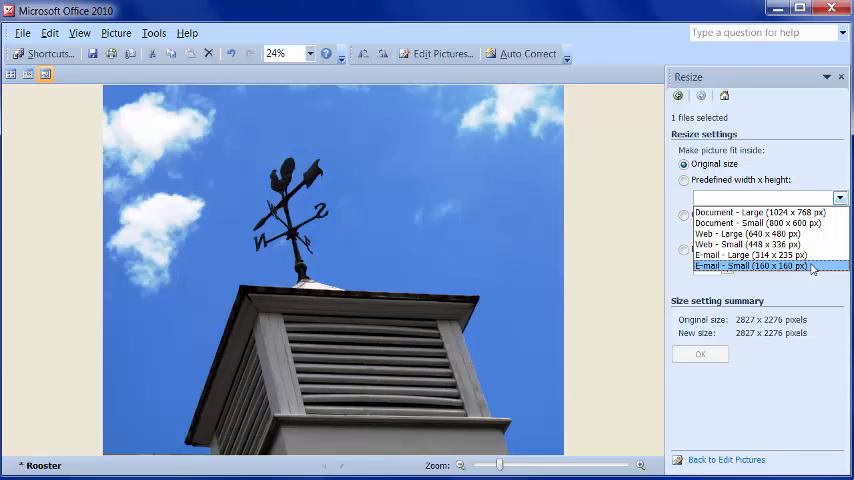
left_click(745, 233)
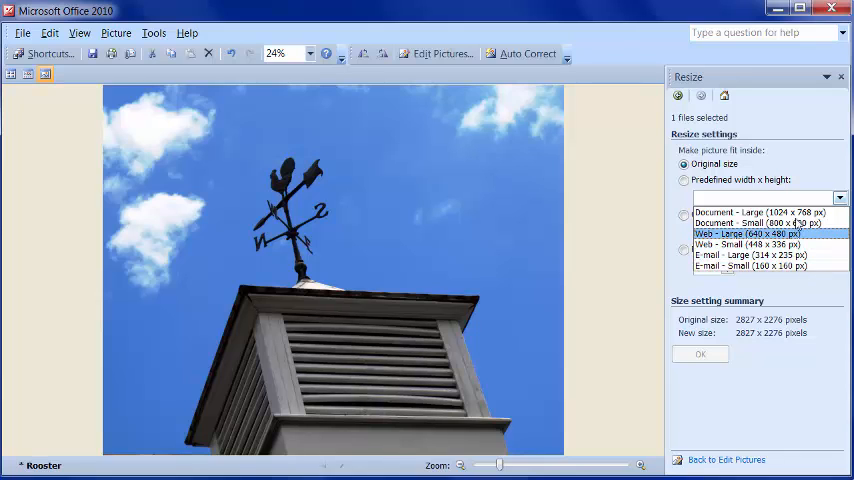
left_click(760, 211)
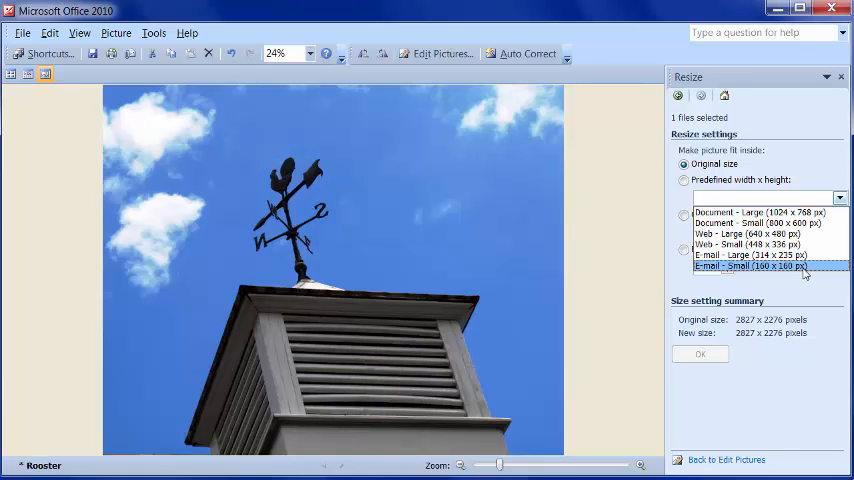
left_click(753, 266)
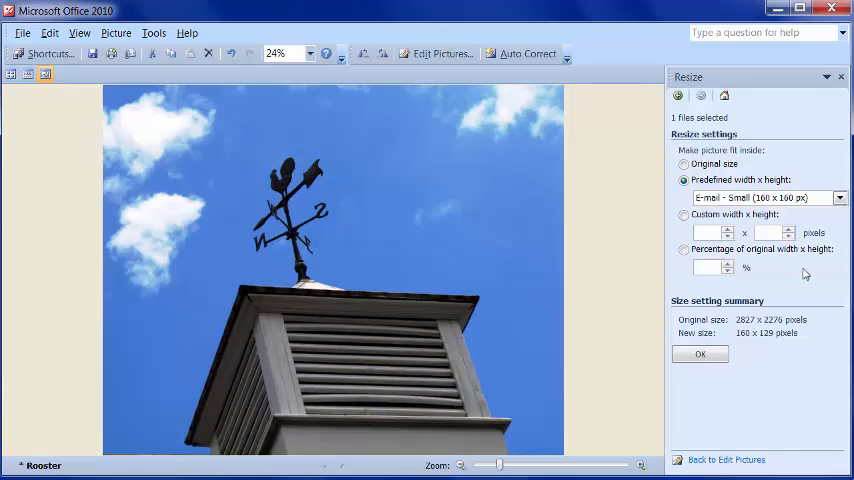
left_click(700, 353)
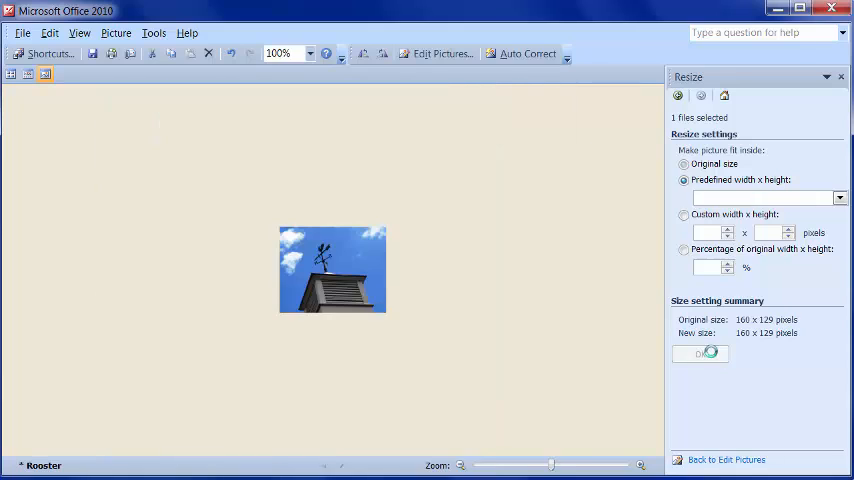
left_click(684, 164)
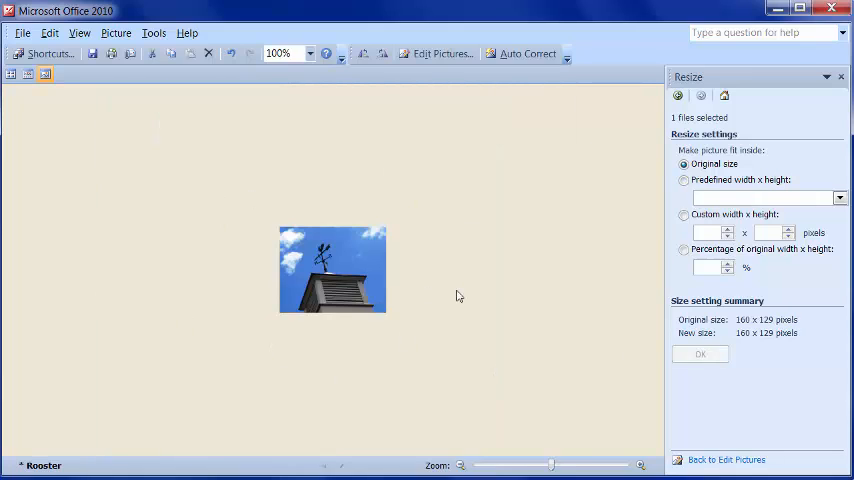
mouse_move(810, 205)
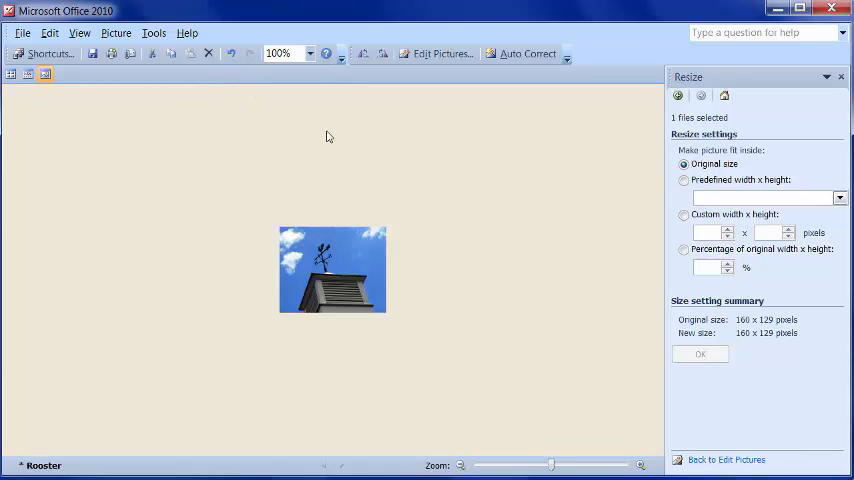
mouse_move(760, 212)
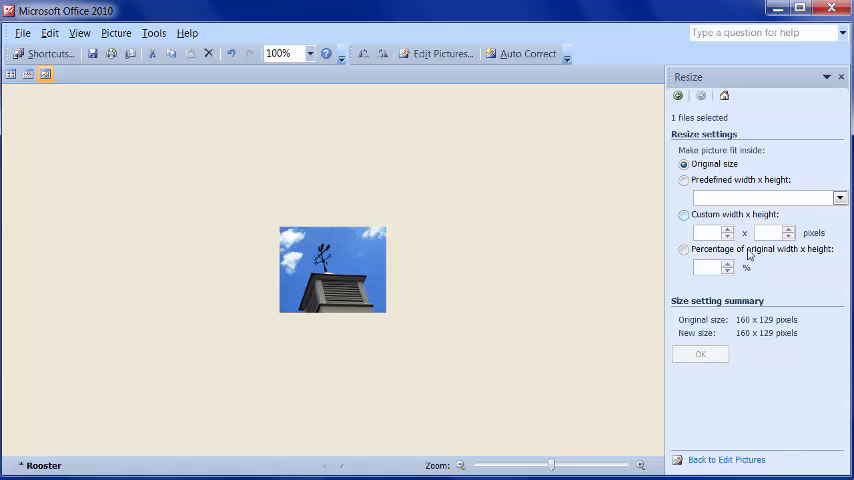
mouse_move(748, 283)
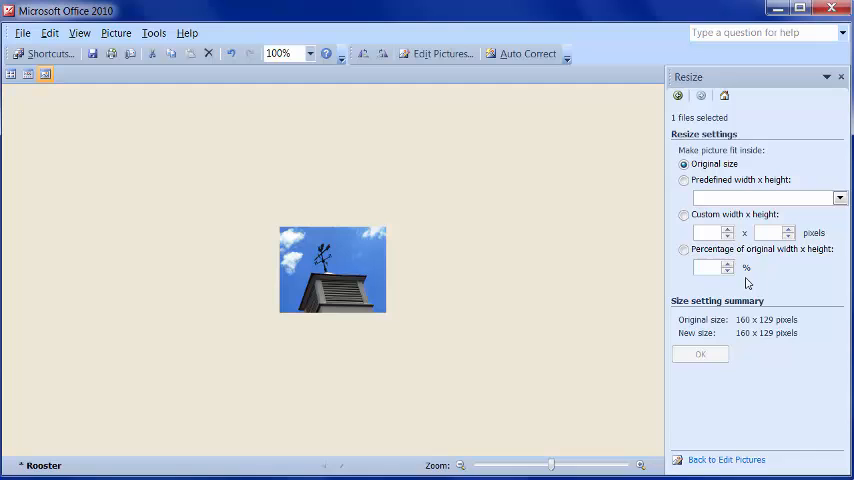
Bring up the Compress Pictures settings for the resized rooster image
left_click(826, 77)
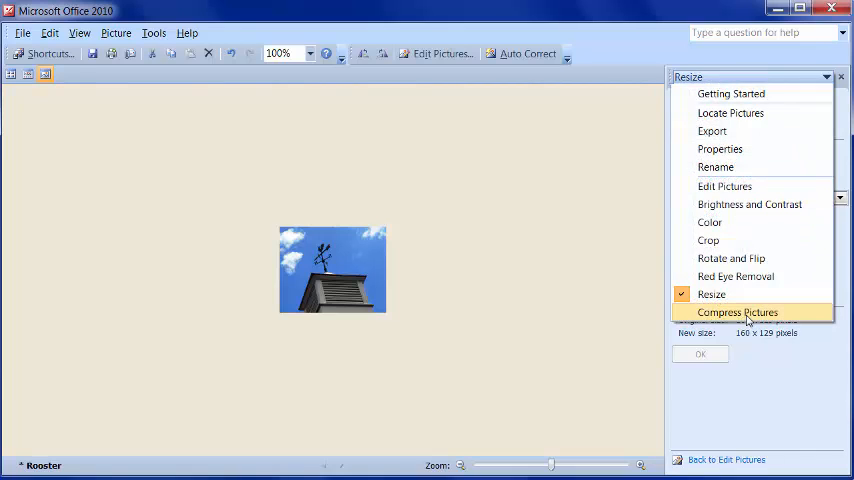
left_click(737, 312)
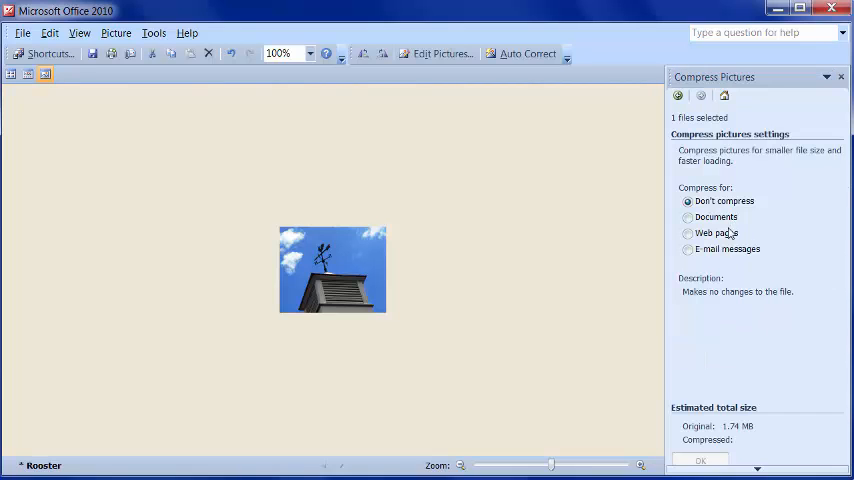
mouse_move(740, 258)
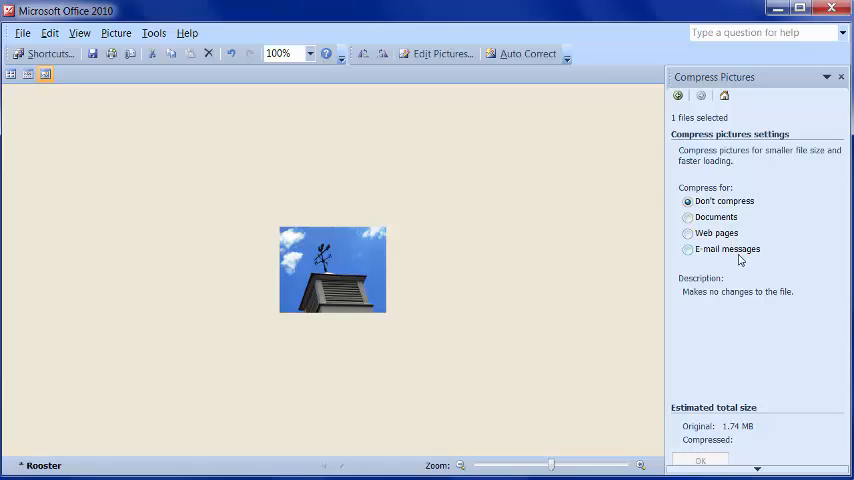
mouse_move(593, 303)
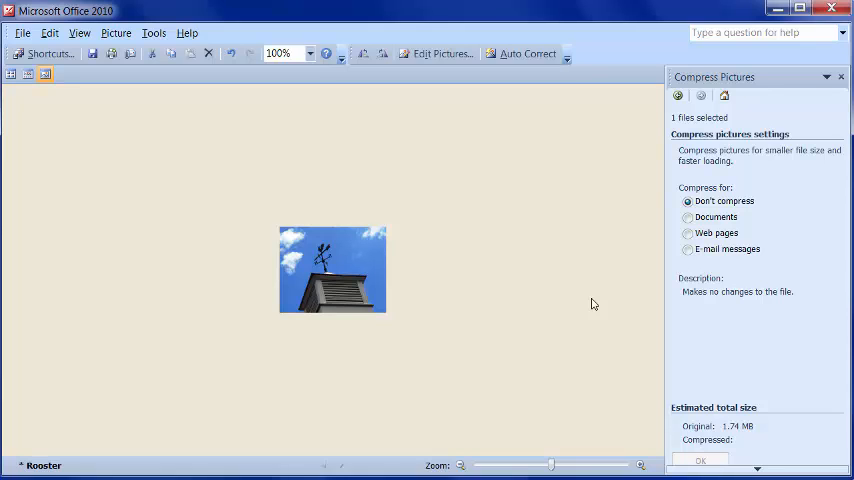
mouse_move(210, 265)
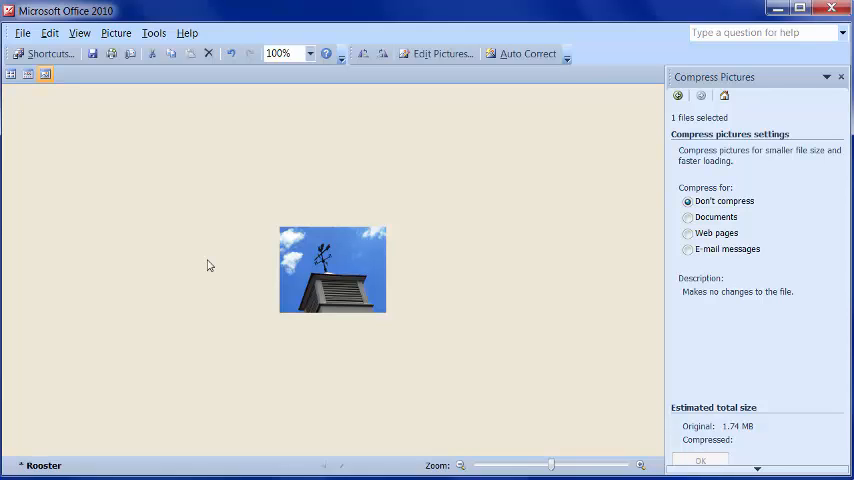